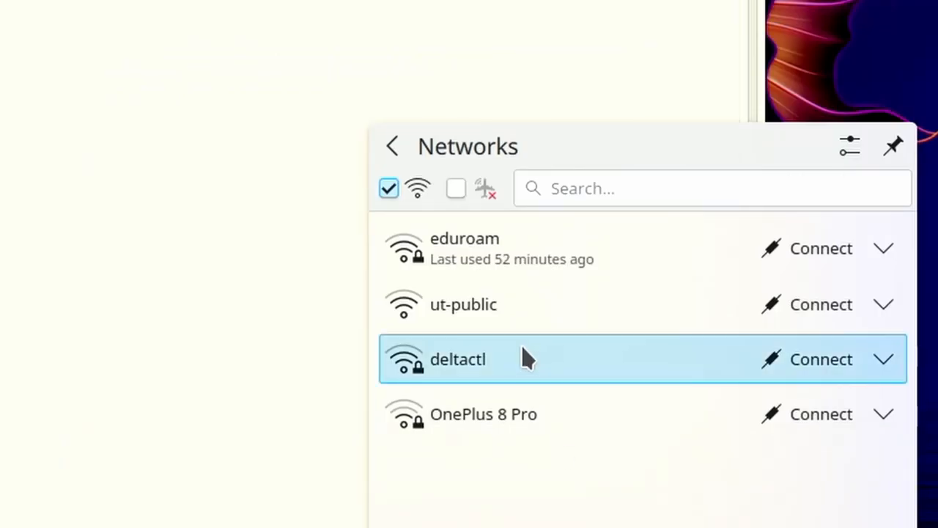
mouse_move(528, 356)
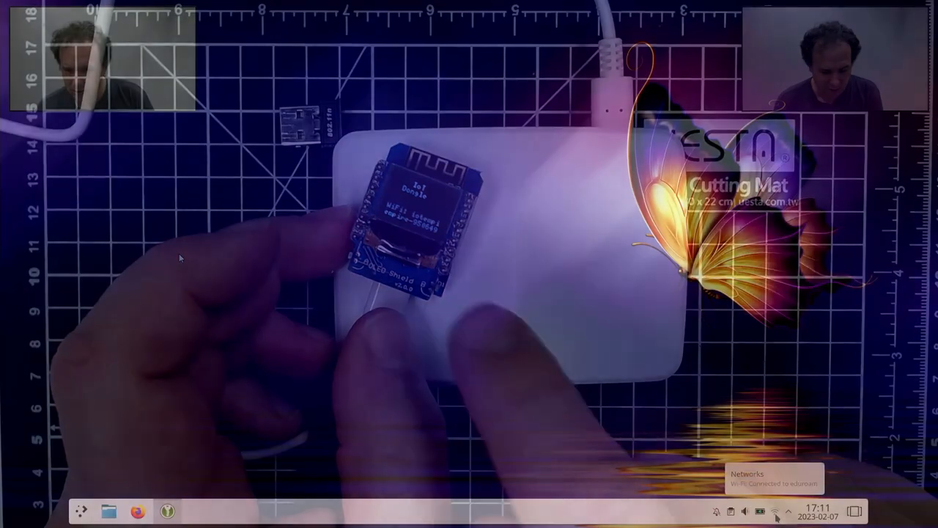
Step: Connect to the iotempire-950649 wireless network with its password from the Networks popup
left_click(775, 512)
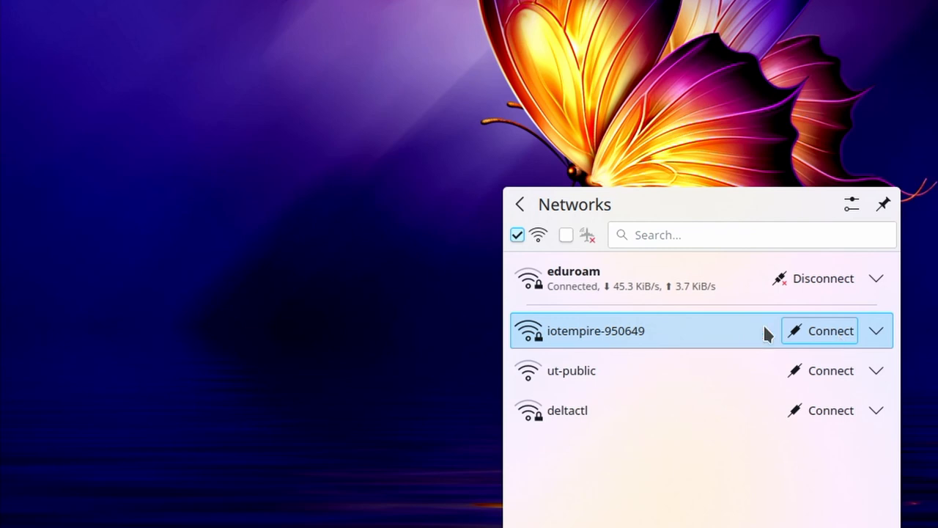
left_click(829, 329)
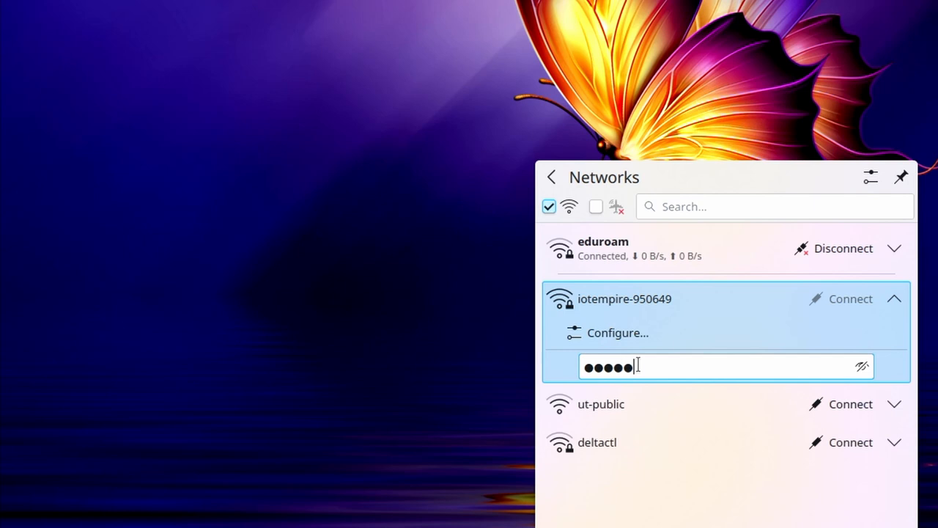
left_click(859, 367)
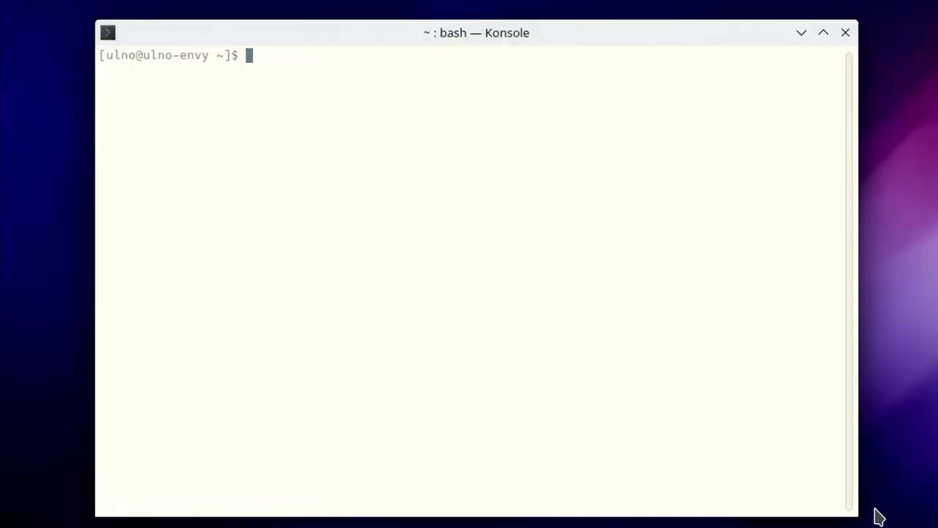
mouse_move(712, 413)
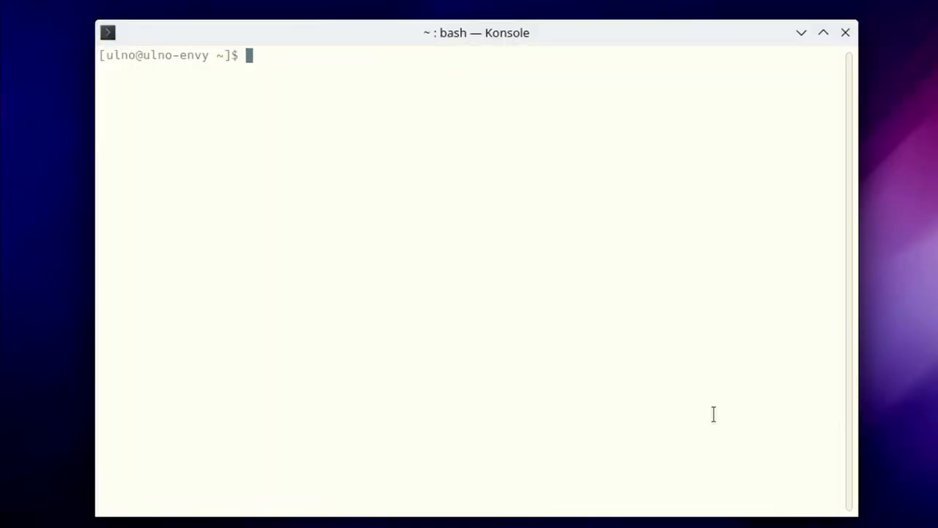
mouse_move(638, 182)
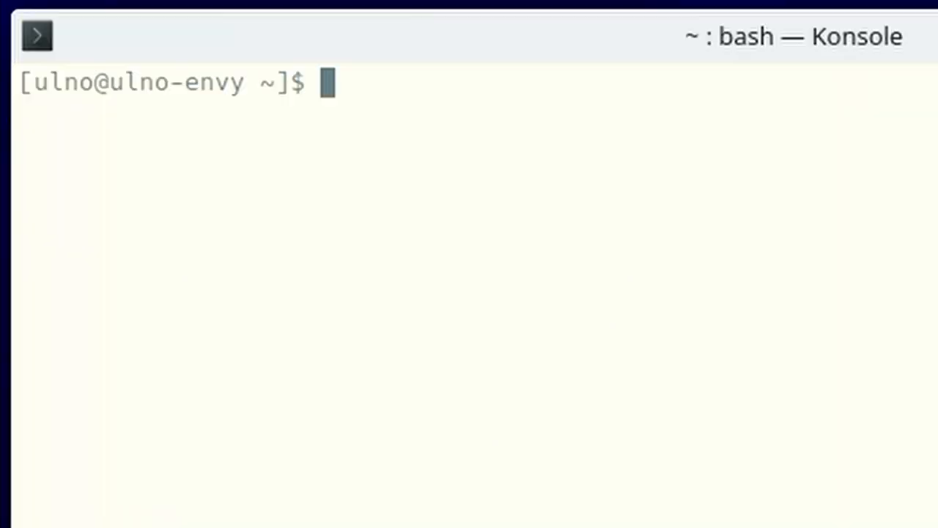
Step: Log in to the iotgateway Pi over SSH as user iot
type("ssh")
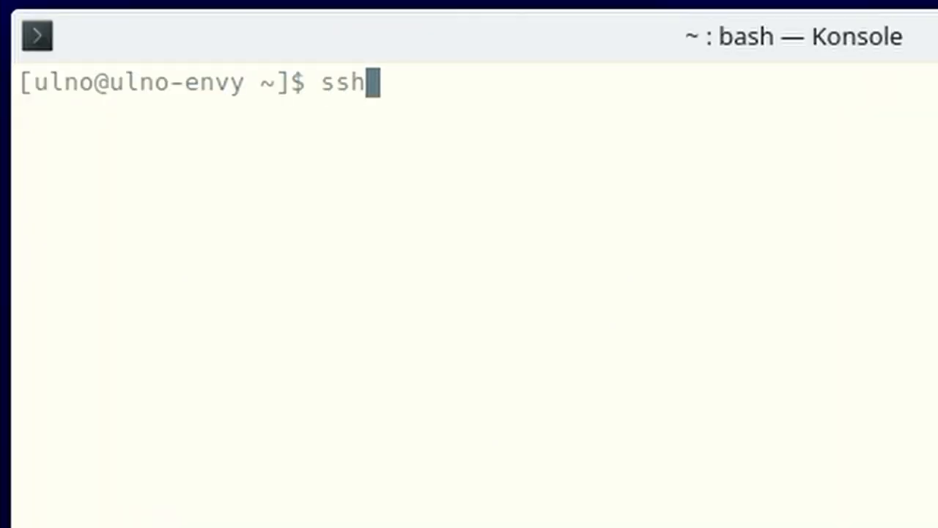
type("iotgate")
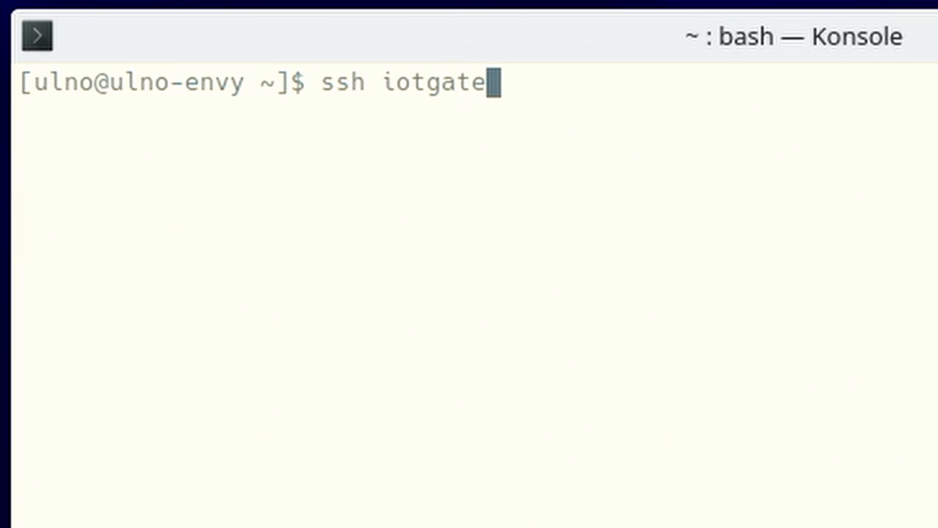
type("way -l")
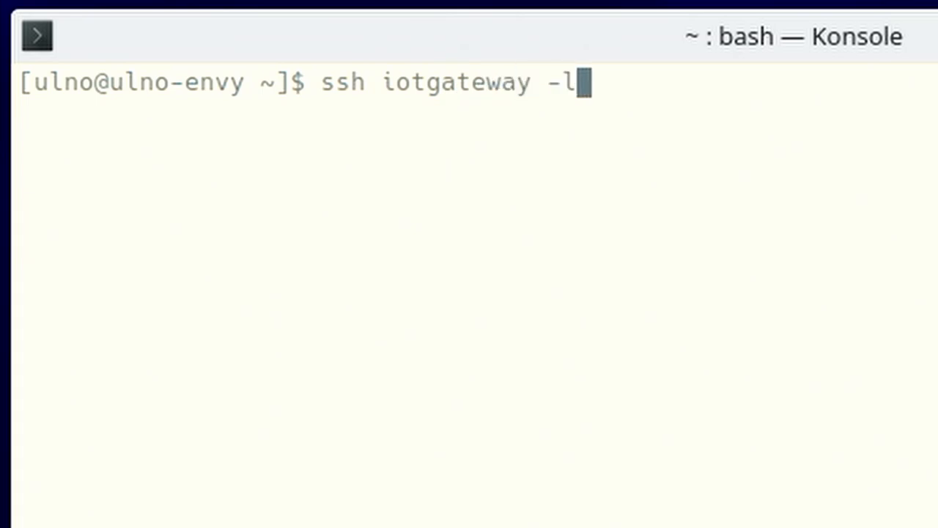
type("io")
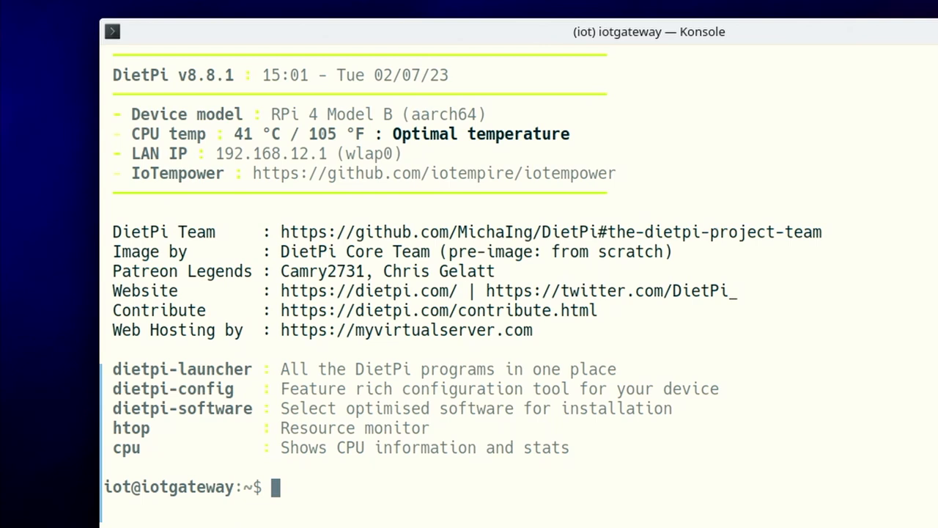
Step: Shut the Pi down with sudo poweroff
type("sudo")
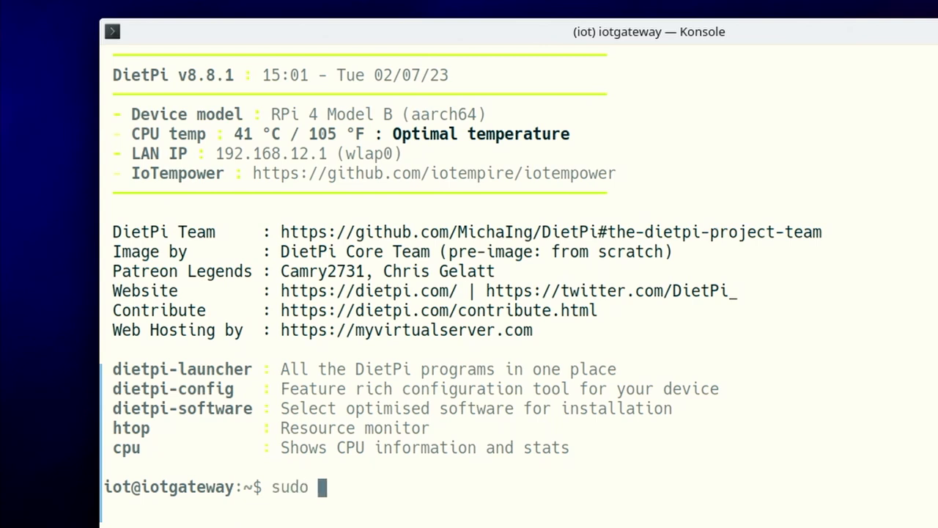
type("poweroff")
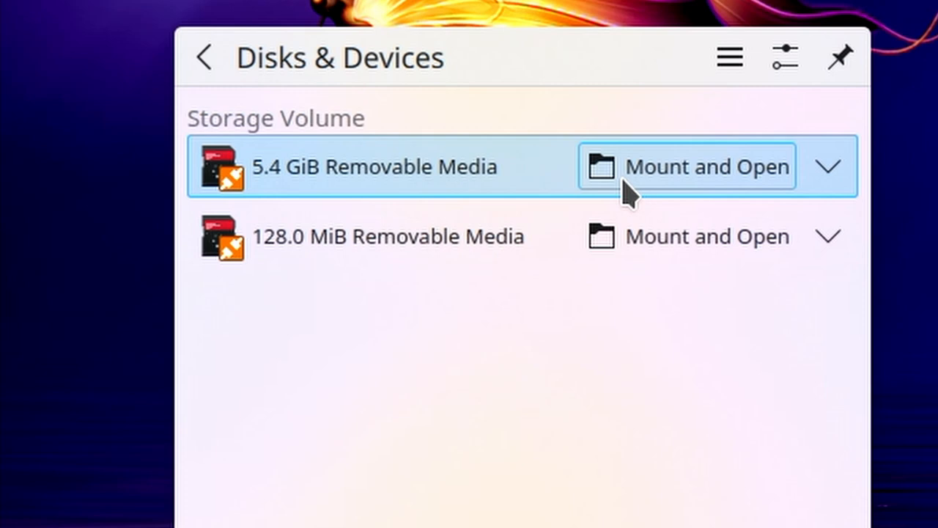
mouse_move(749, 167)
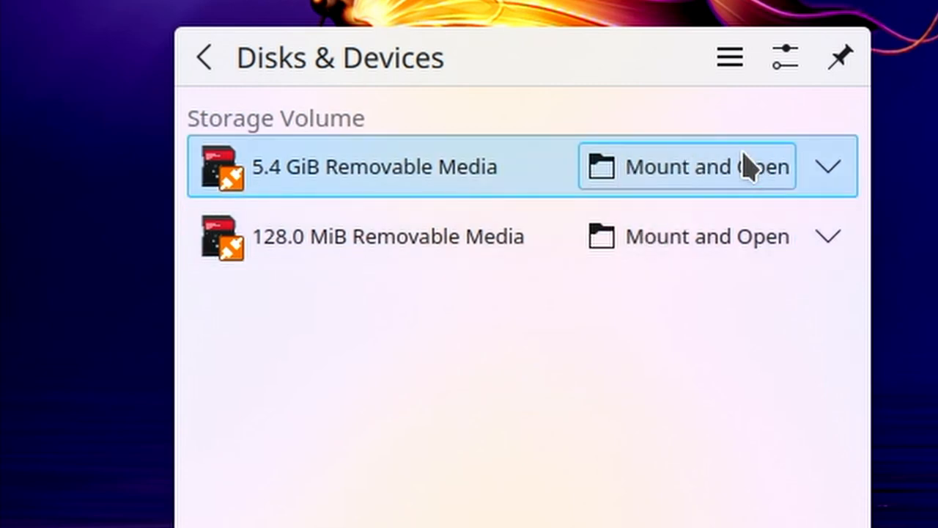
mouse_move(672, 193)
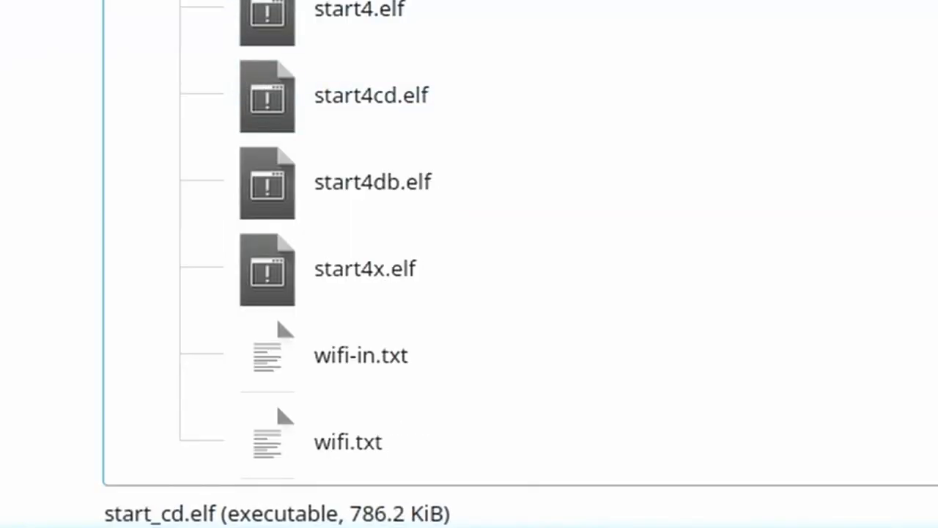
Step: Select wifi.txt in the mounted 128 MiB boot partition listing
left_click(361, 355)
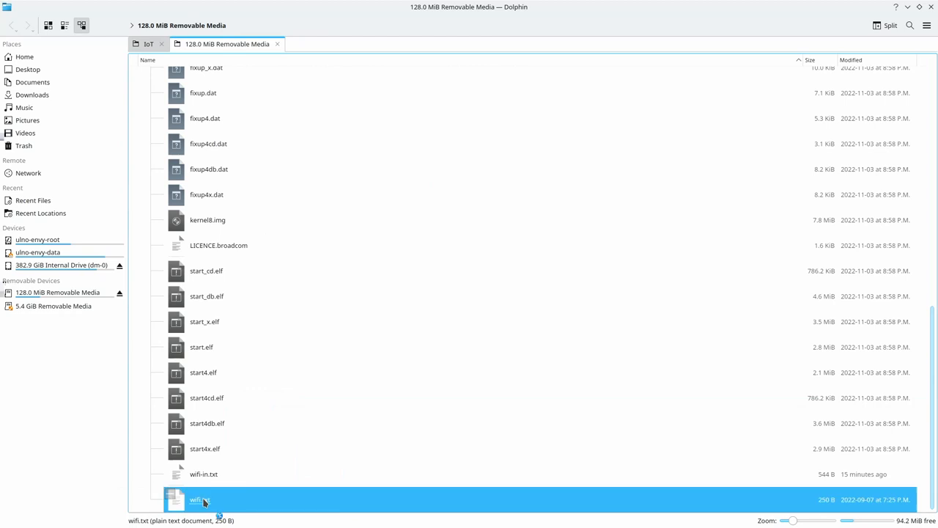
double_click(199, 499)
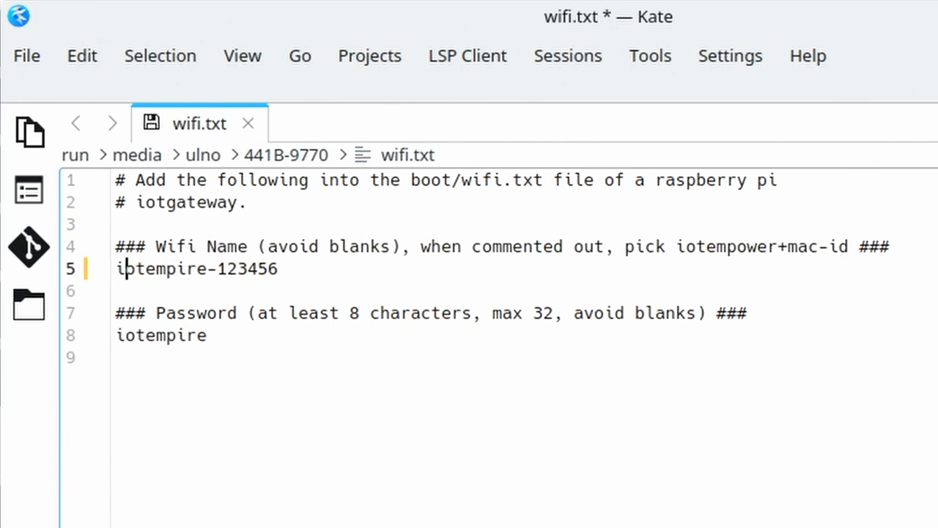
key("BackSpace")
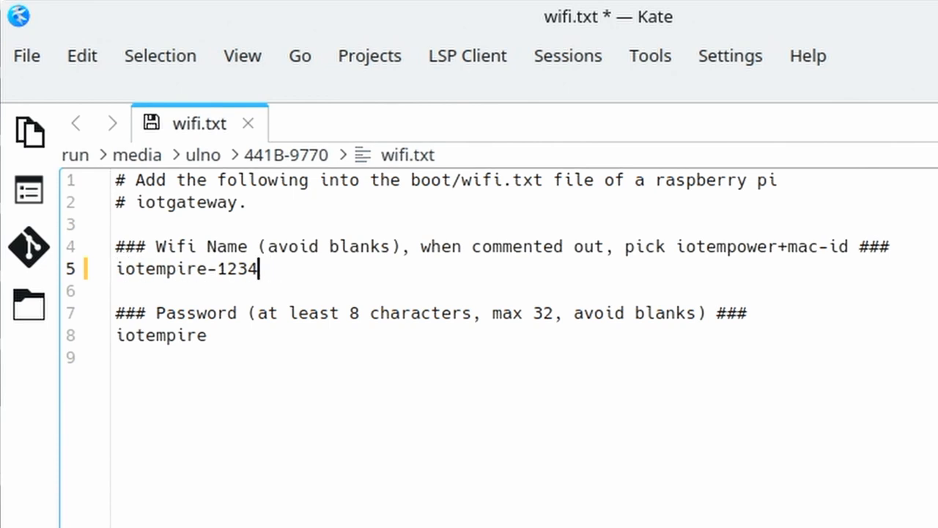
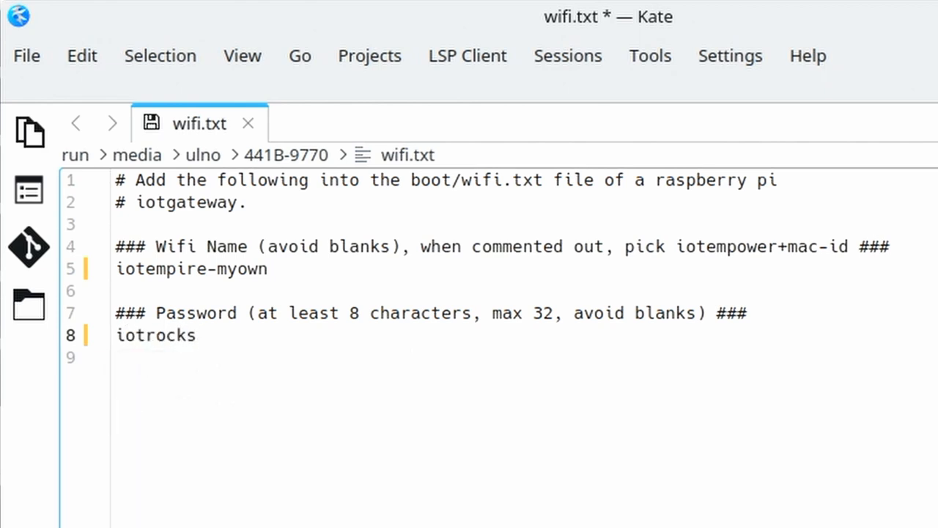
mouse_move(231, 436)
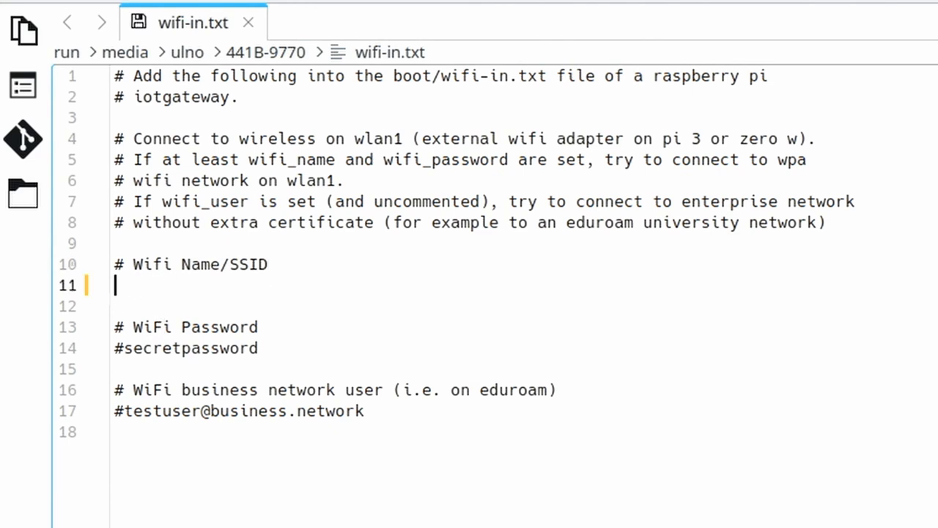
Step: Set wifi-in.txt's SSID to eduroam and replace #secretpassword with userpassword
type("eduroam")
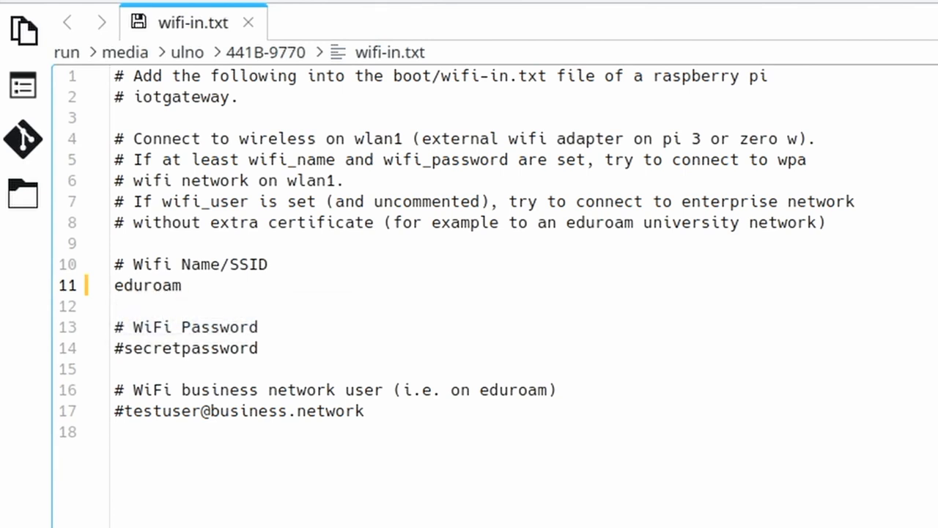
left_click(237, 348)
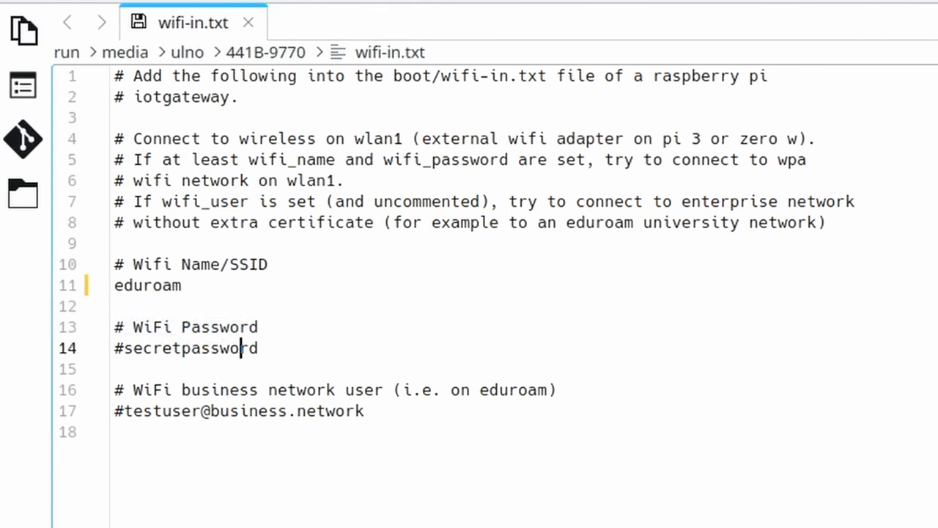
key("BackSpace")
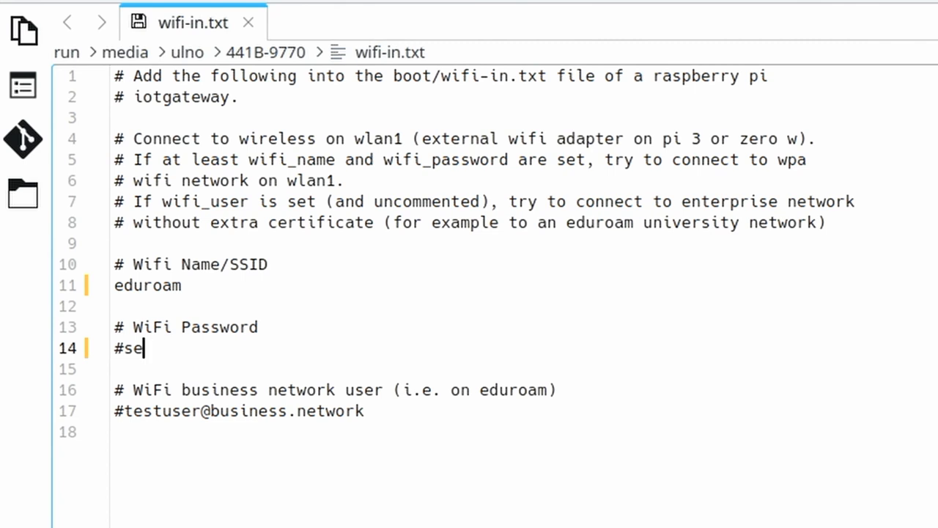
key("Backspace")
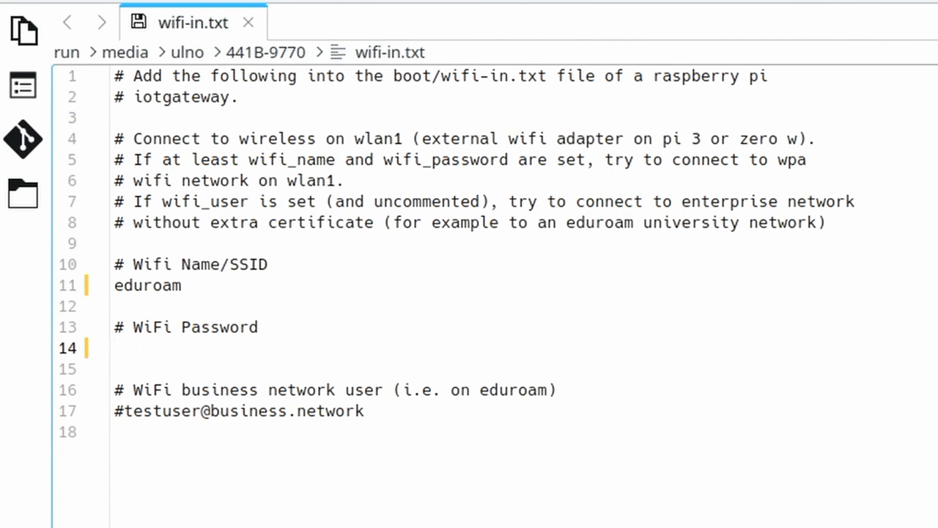
type("userpa")
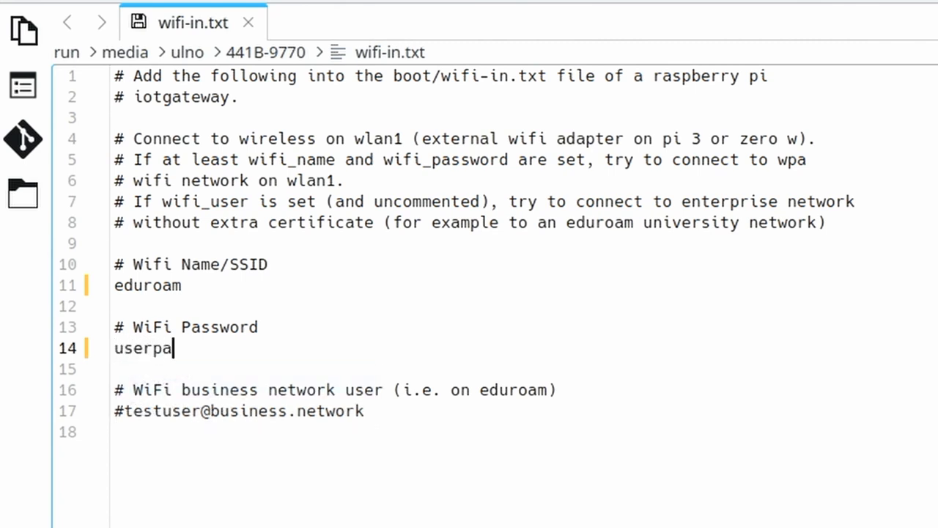
type("ssword")
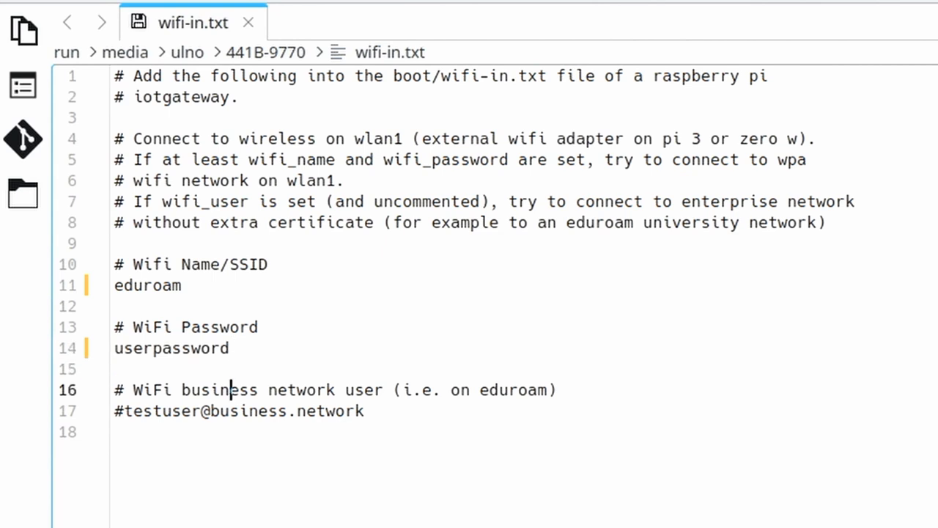
left_click(353, 411)
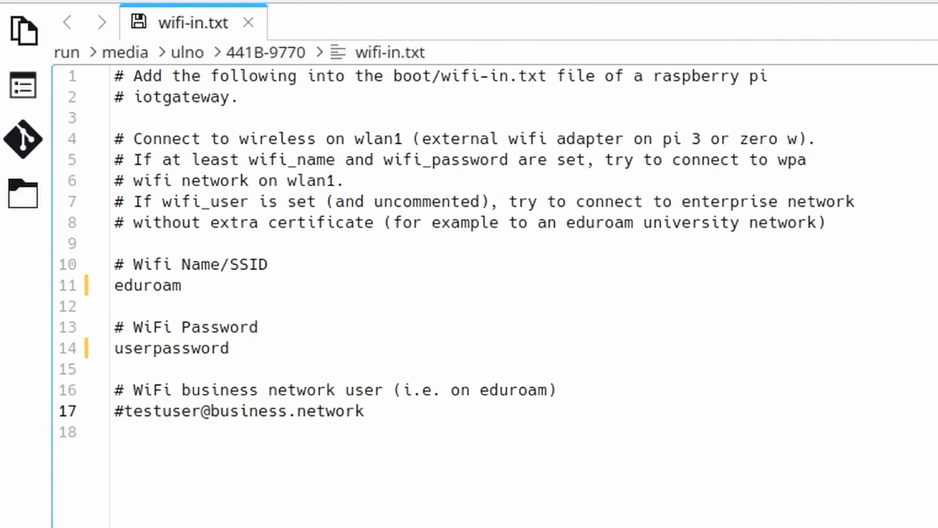
left_click(126, 410)
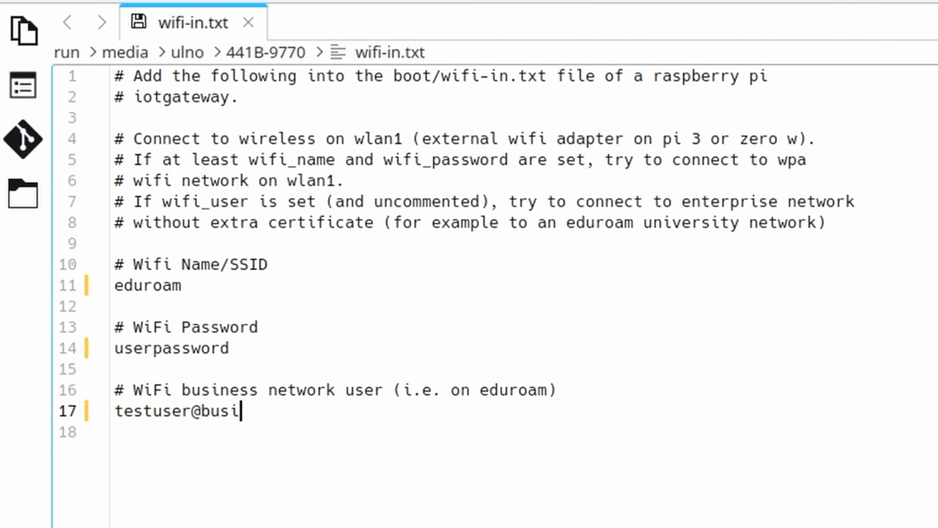
type("univeri")
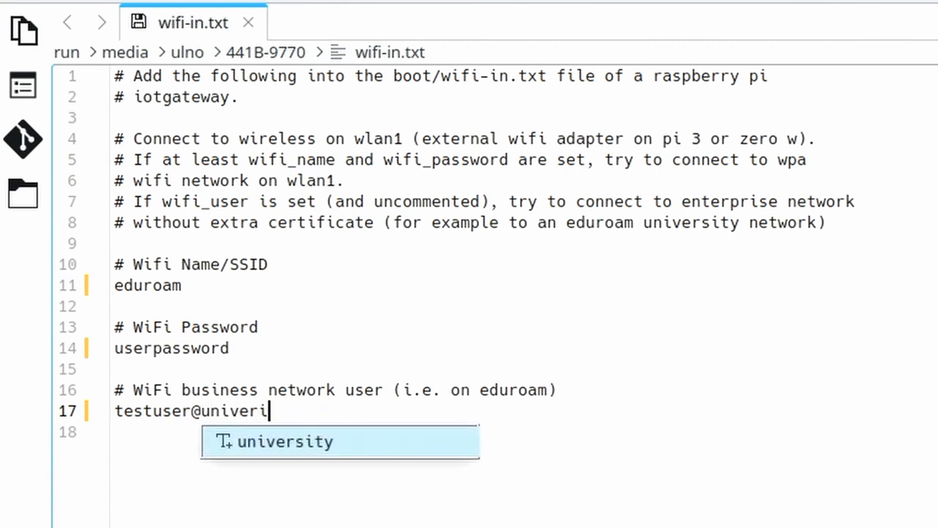
type("ty.edu")
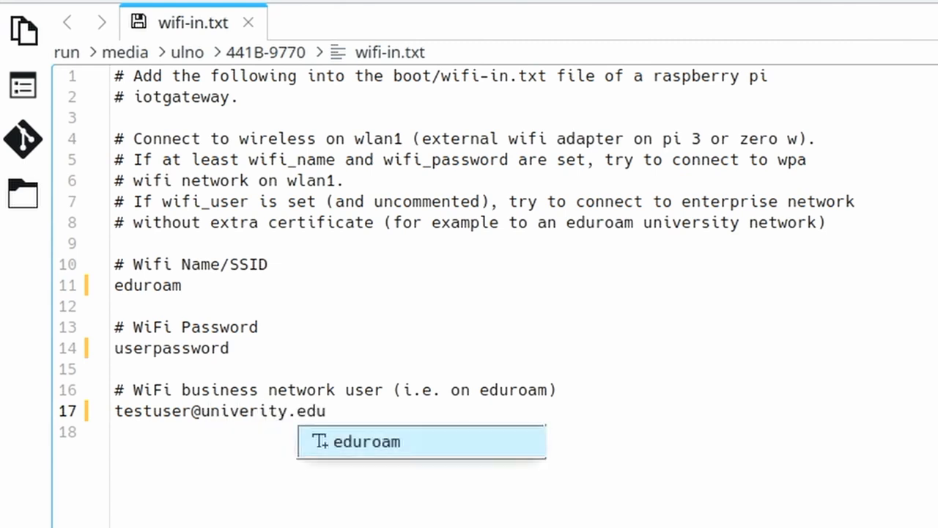
mouse_move(296, 375)
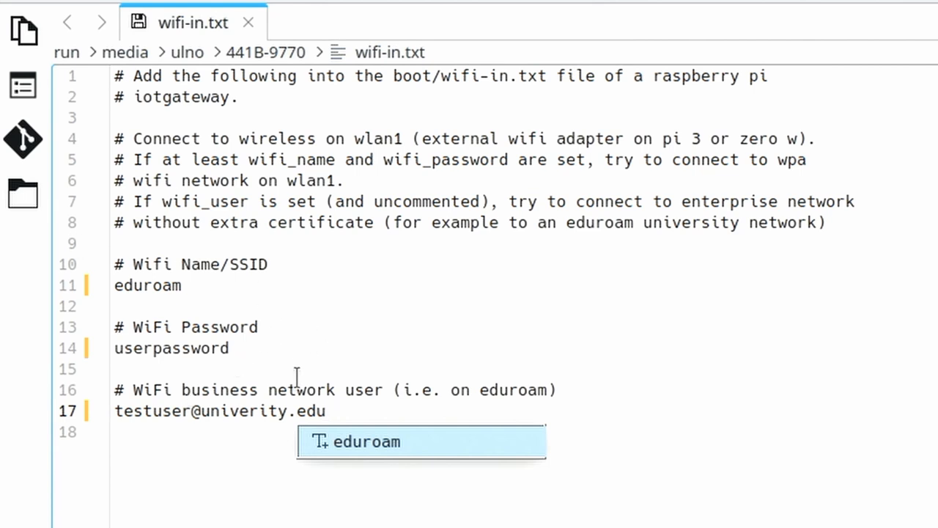
mouse_move(178, 261)
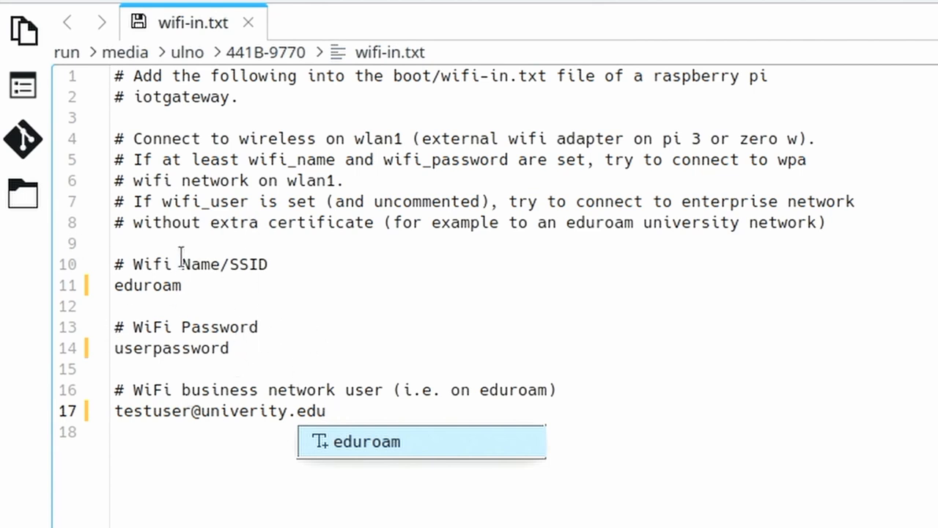
mouse_move(270, 307)
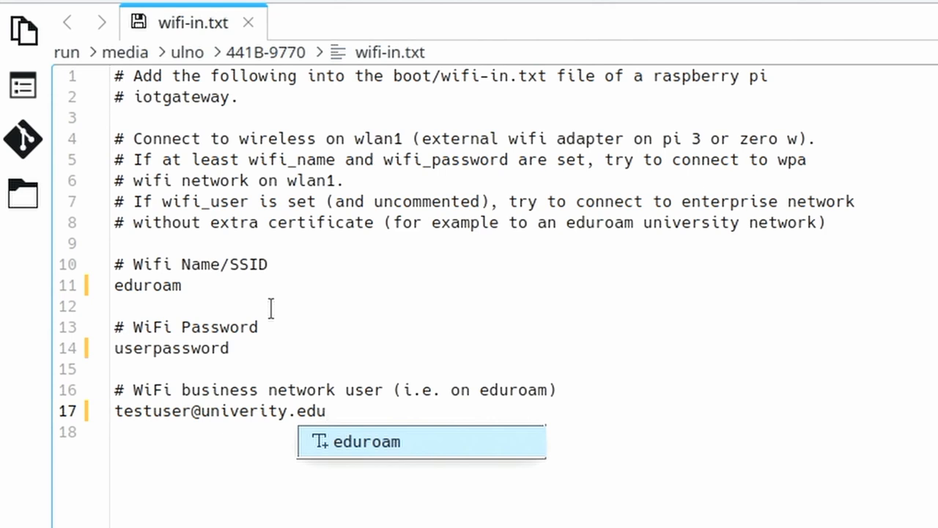